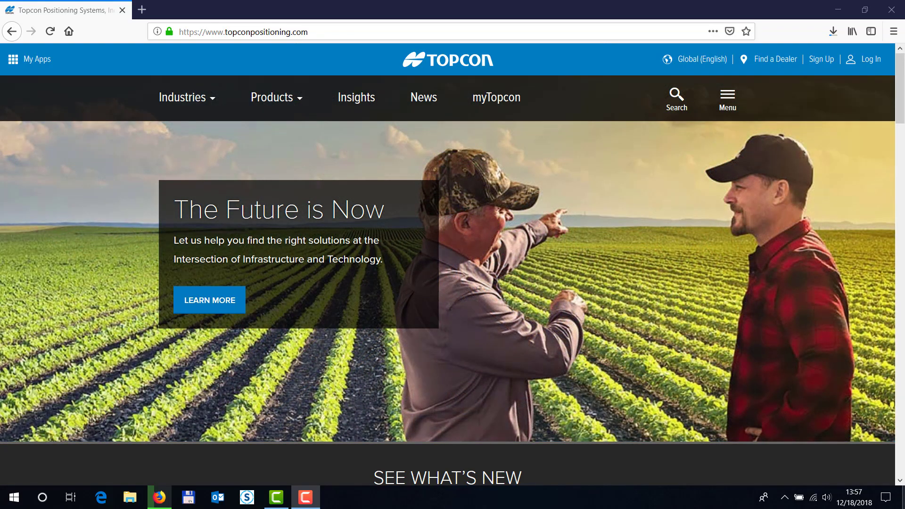
mouse_move(284, 125)
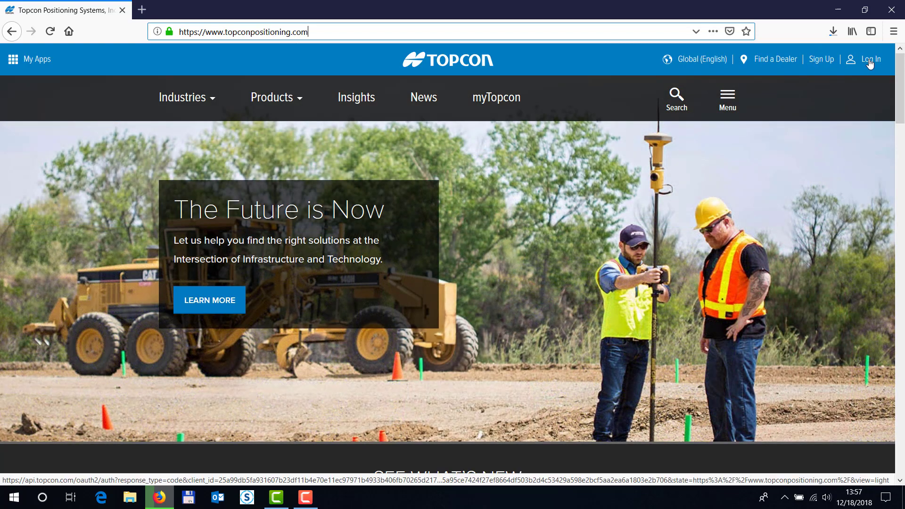
- Open the myTopcon sign-in page from the Log In link on topconpositioning.com
click(870, 59)
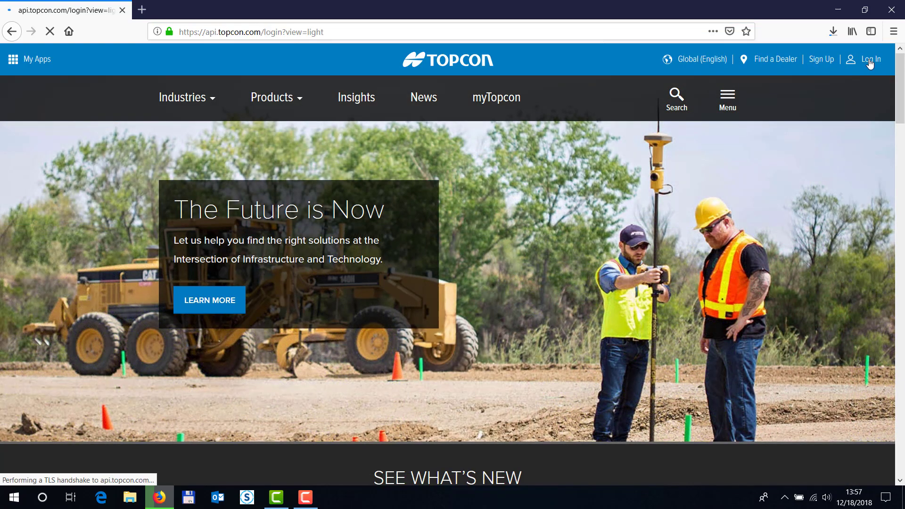
- Sign in to the Topcon account with the saved email and password
click(870, 59)
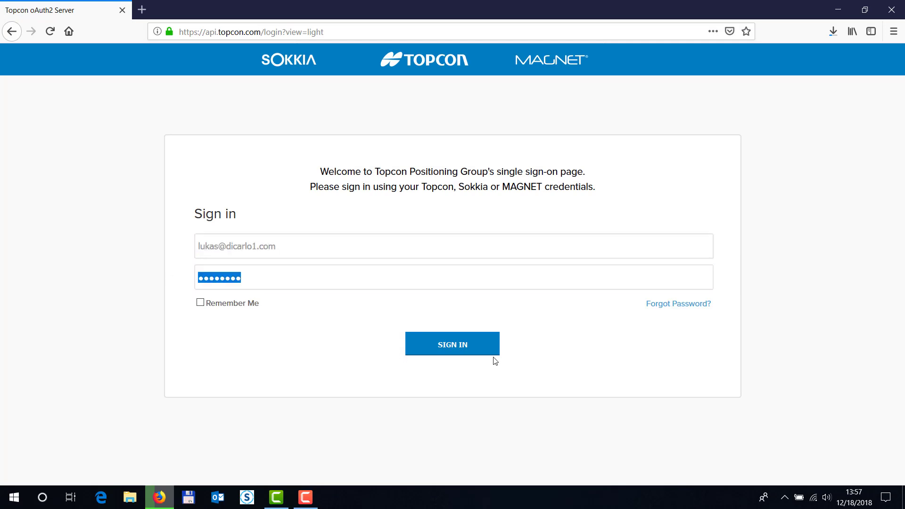
click(452, 343)
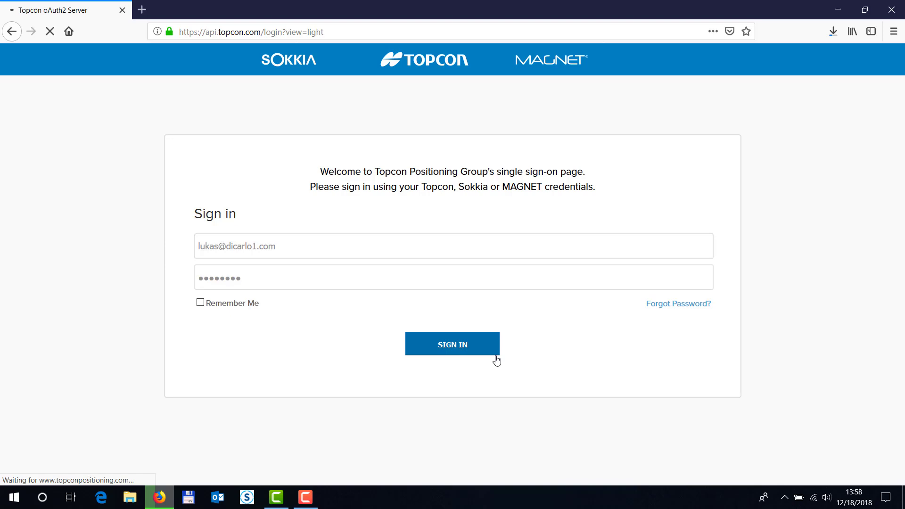
click(452, 344)
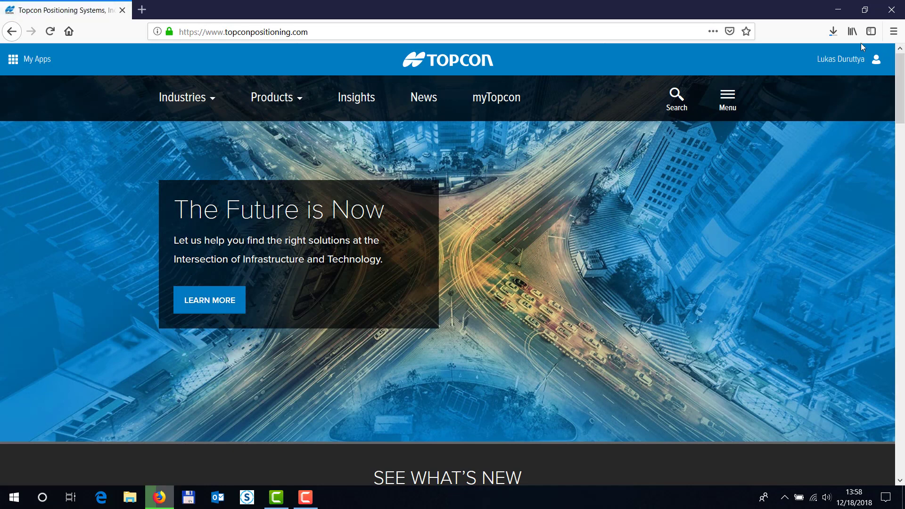
mouse_move(492, 100)
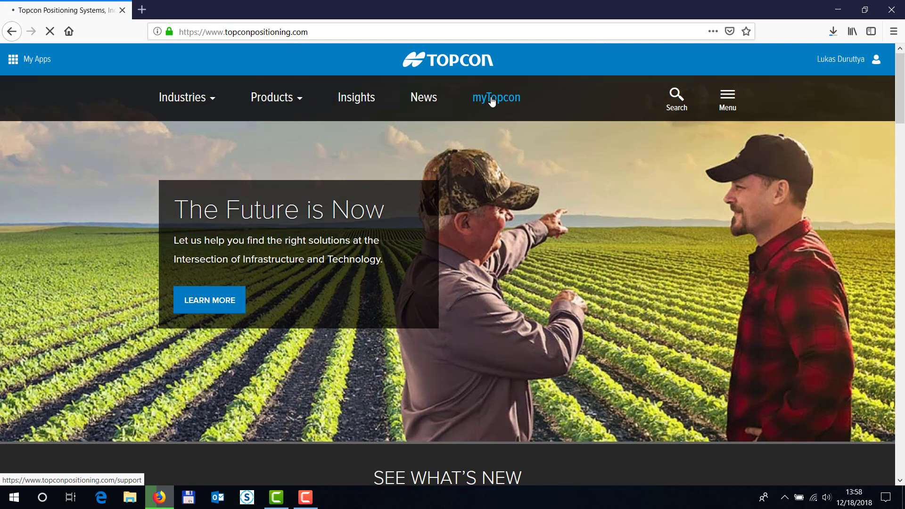
- Open the myTopcon support portal from the main navigation bar
click(496, 97)
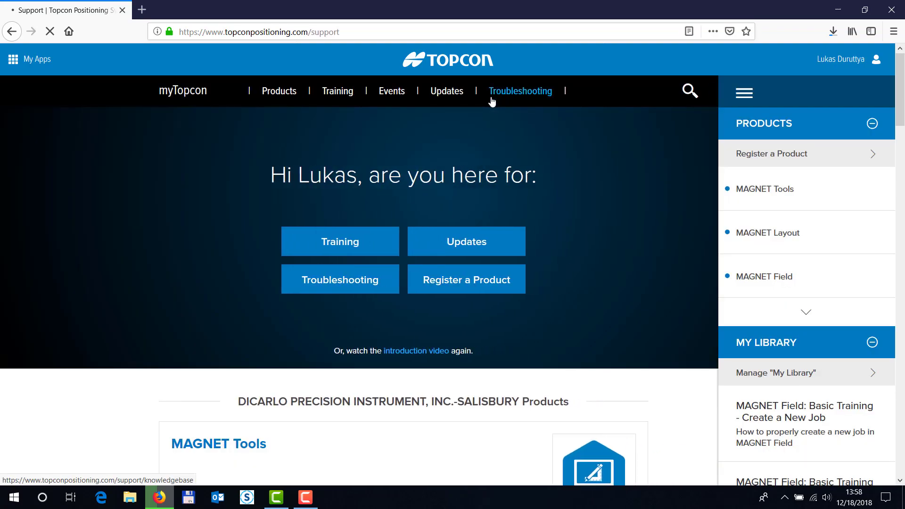
mouse_move(647, 136)
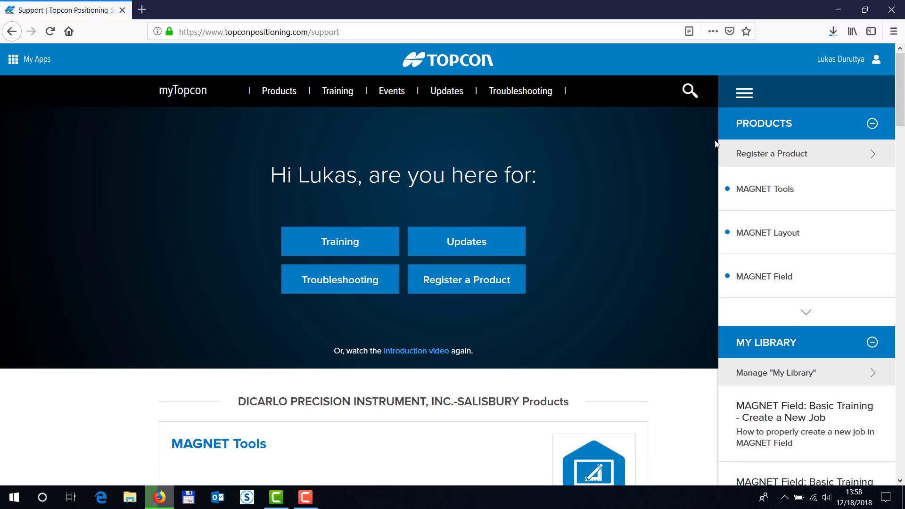
mouse_move(781, 176)
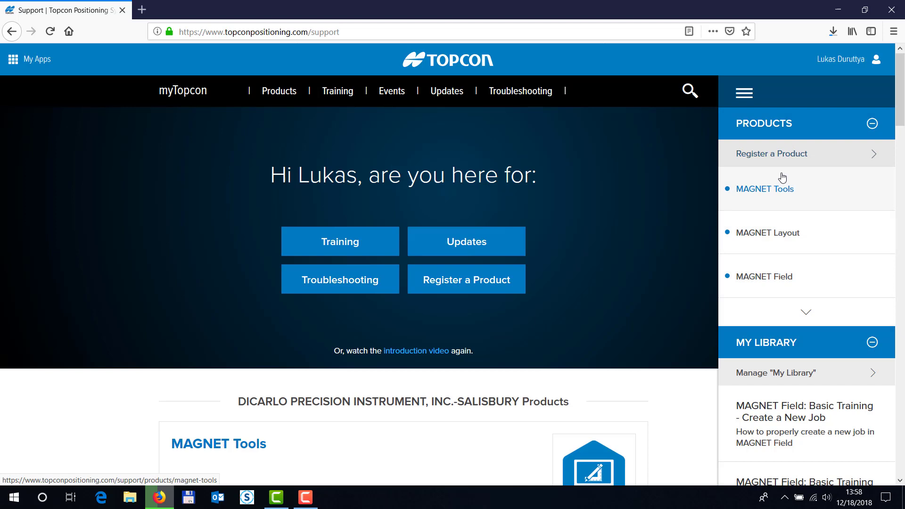
mouse_move(739, 221)
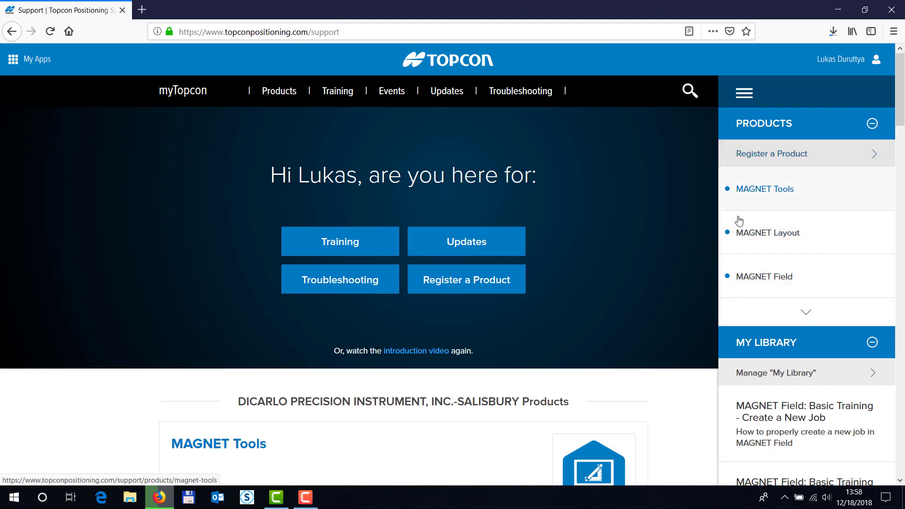
mouse_move(732, 291)
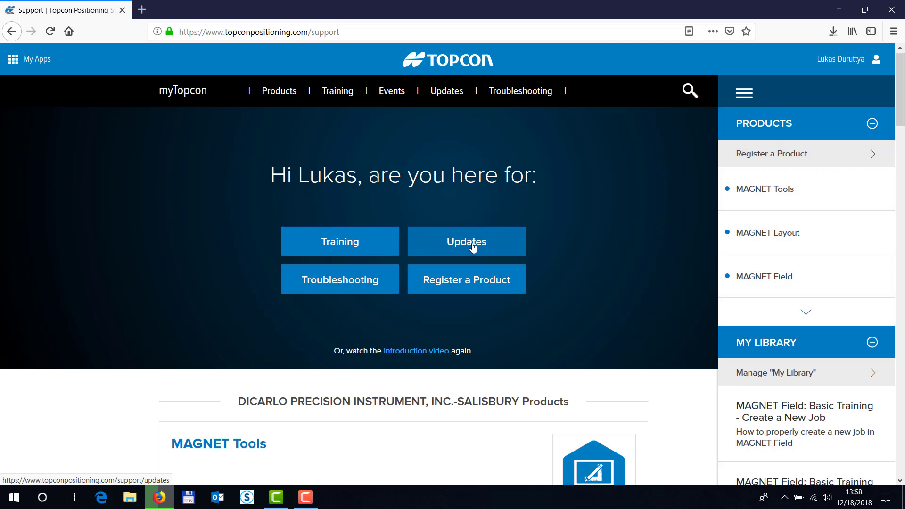
mouse_move(275, 90)
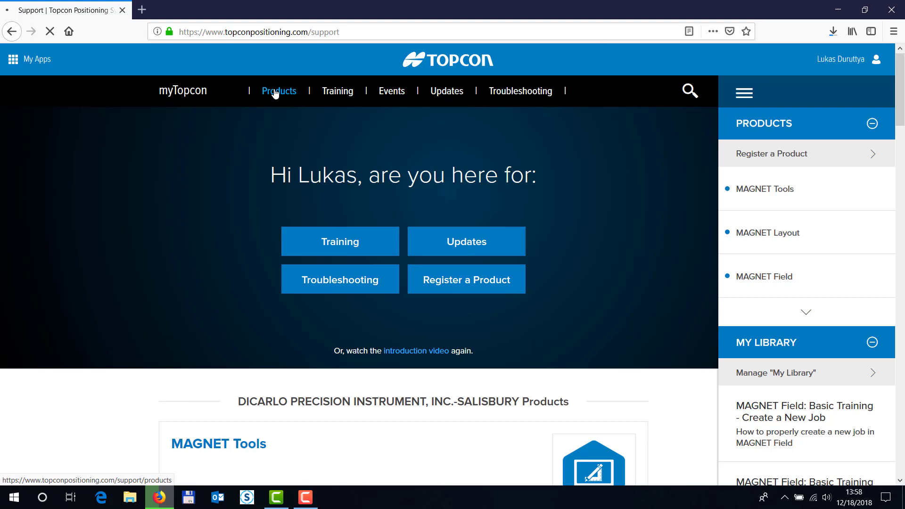
- Browse the product catalogue down to Utilities and open the TRU (Topcon Receiver Utility) page
click(279, 91)
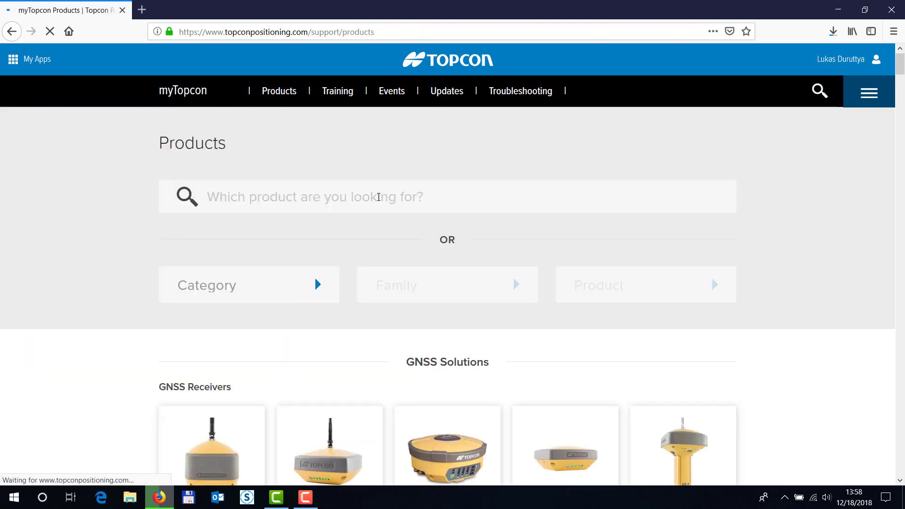
scroll(down, 3)
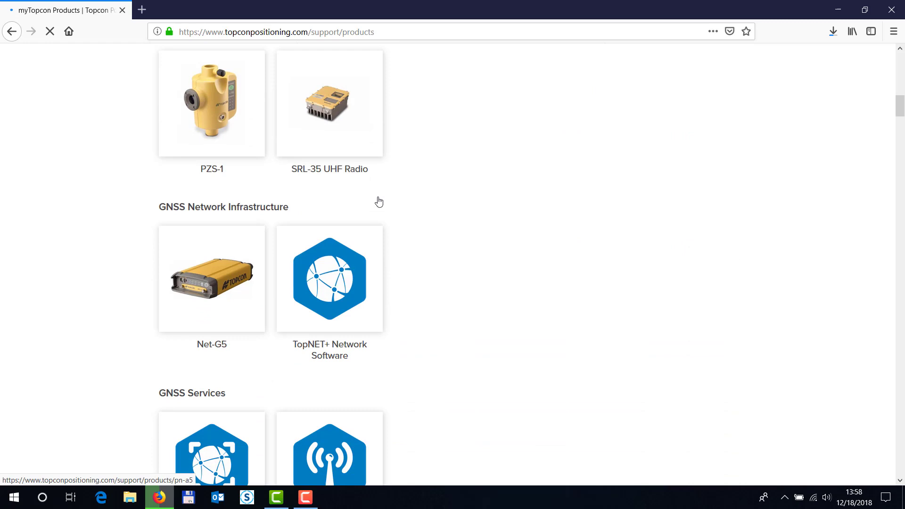
scroll(down, 3)
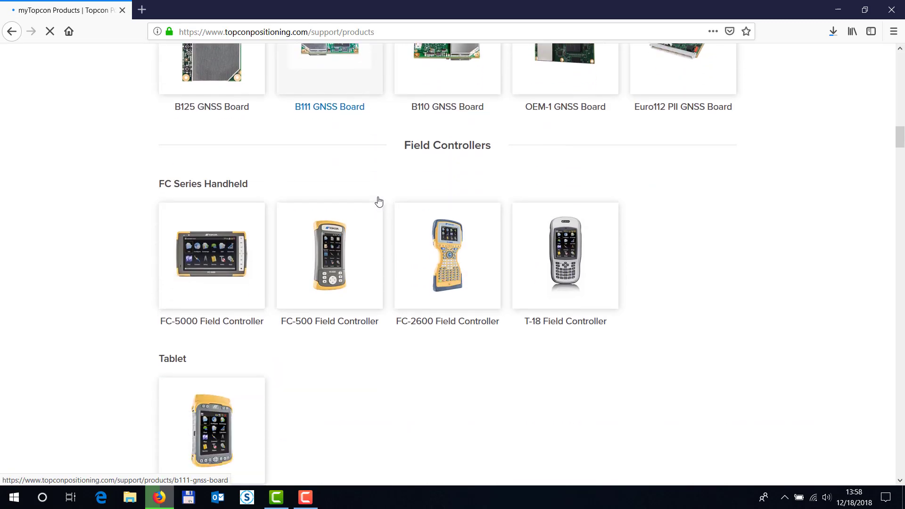
scroll(down, 3)
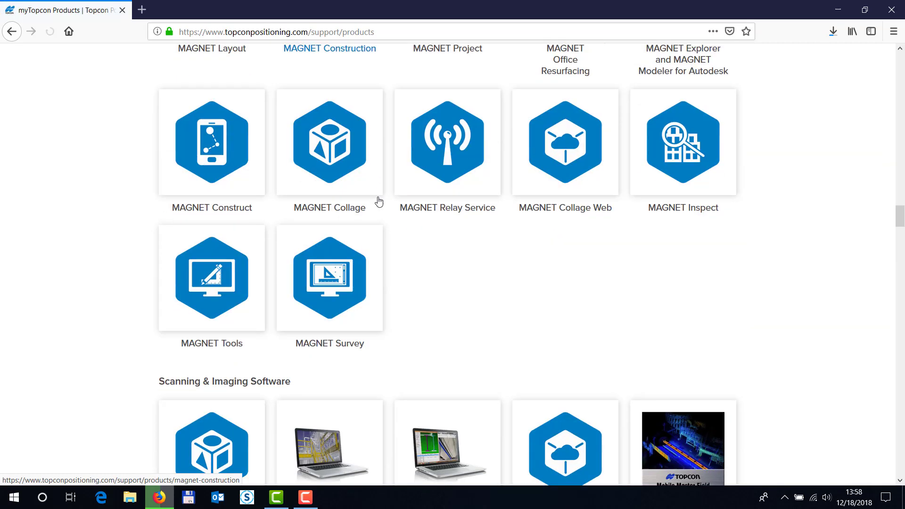
scroll(down, 3)
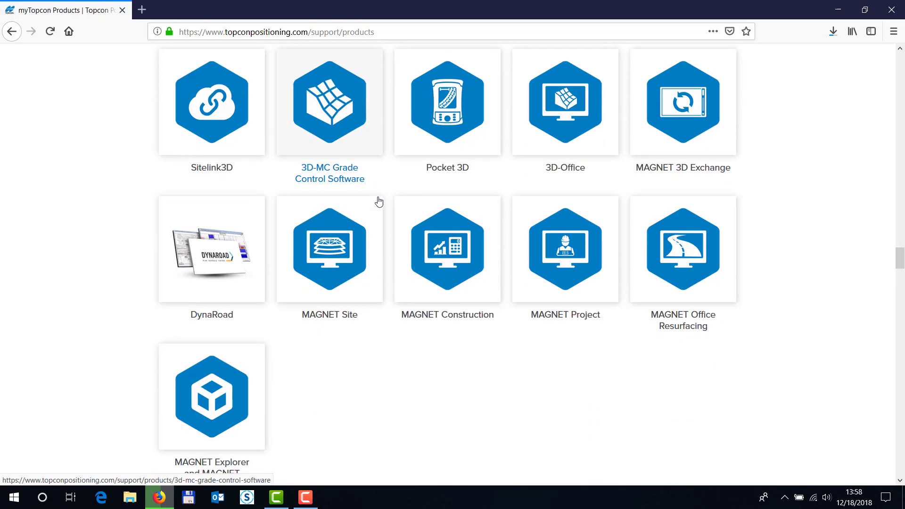
scroll(down, 3)
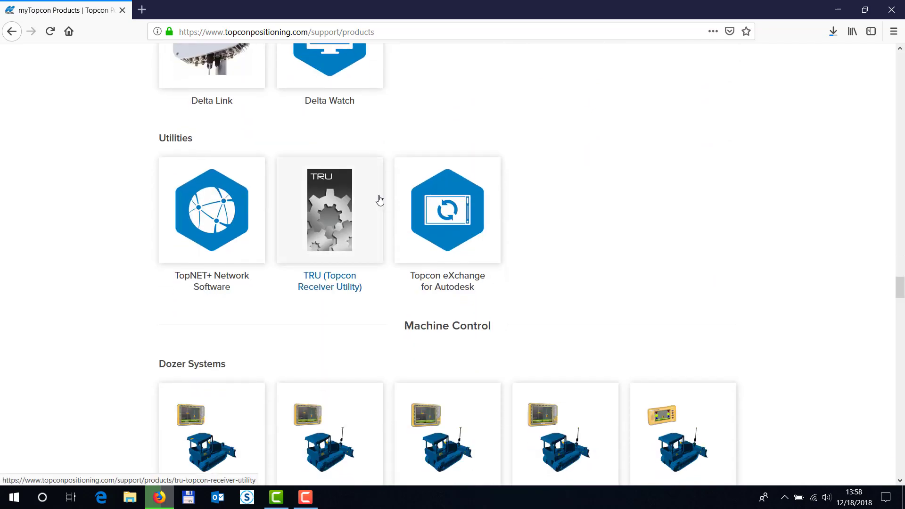
mouse_move(323, 204)
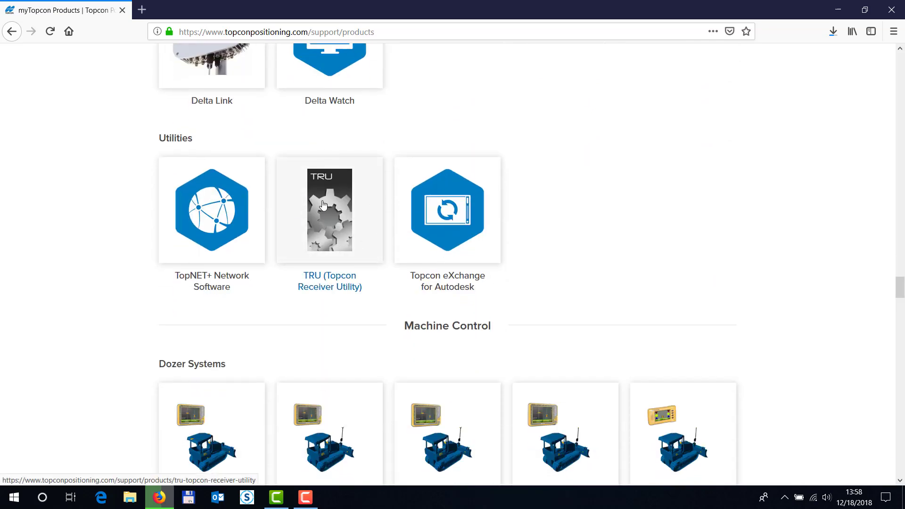
click(324, 205)
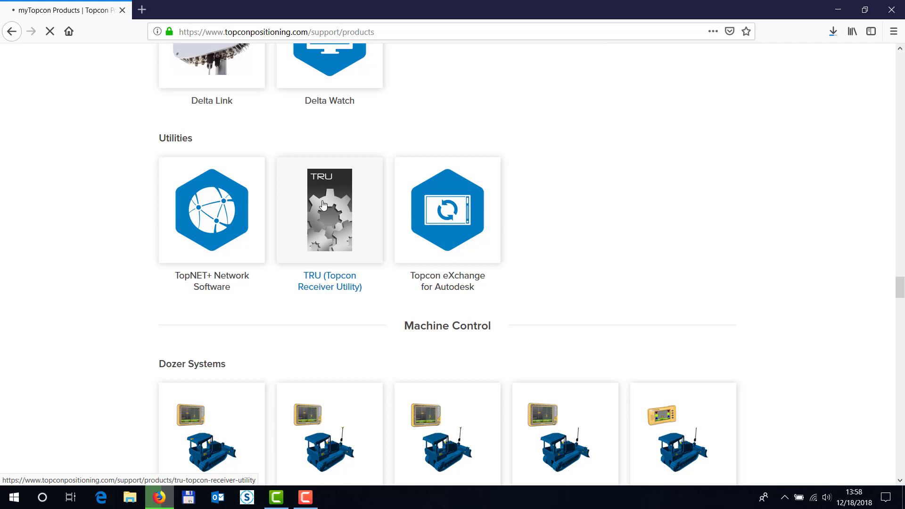
click(324, 208)
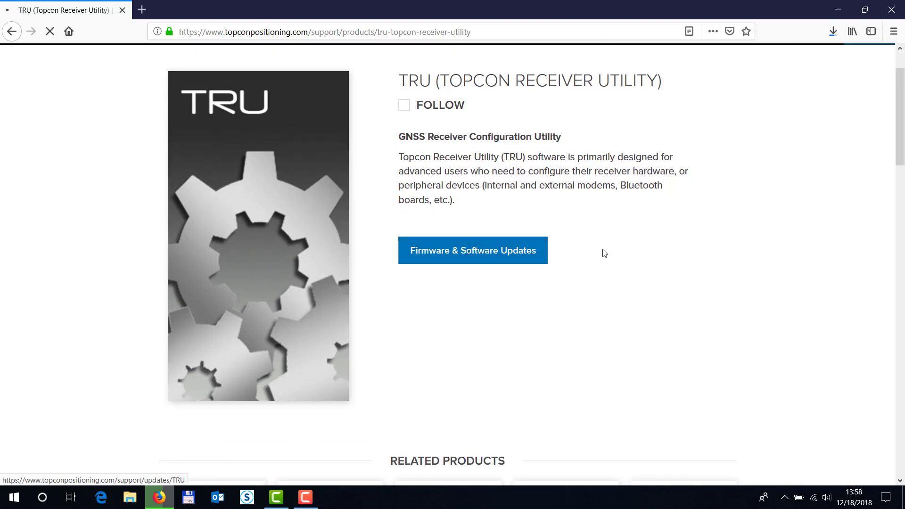
- Open TRU's firmware and software updates and scroll to the Personal Computer Version 3.4 entry
click(473, 251)
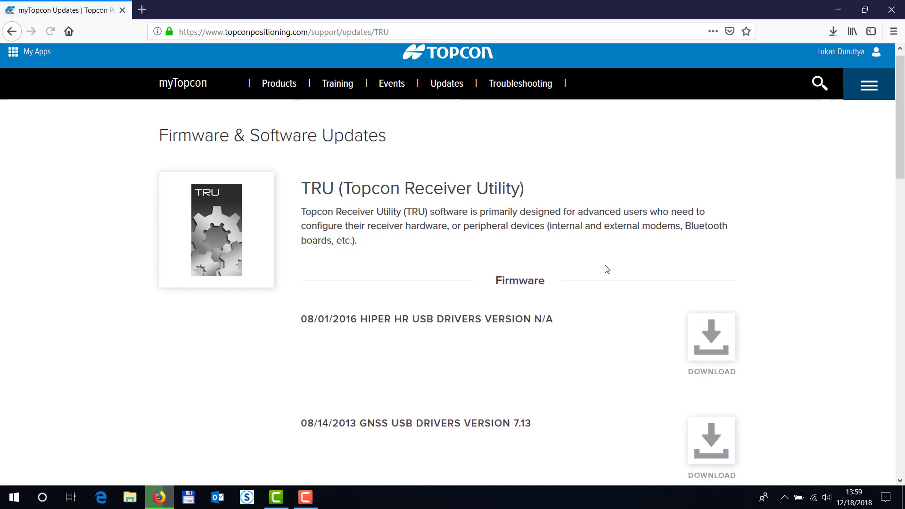
scroll(down, 3)
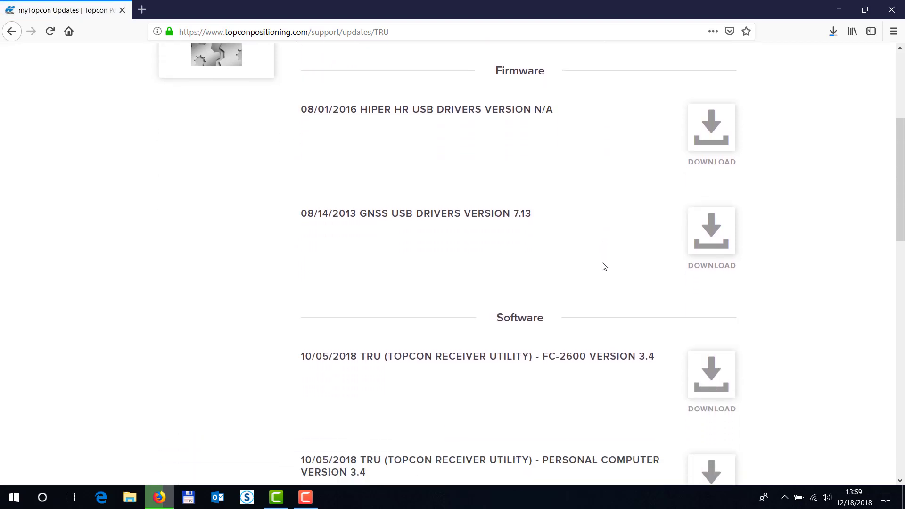
scroll(down, 3)
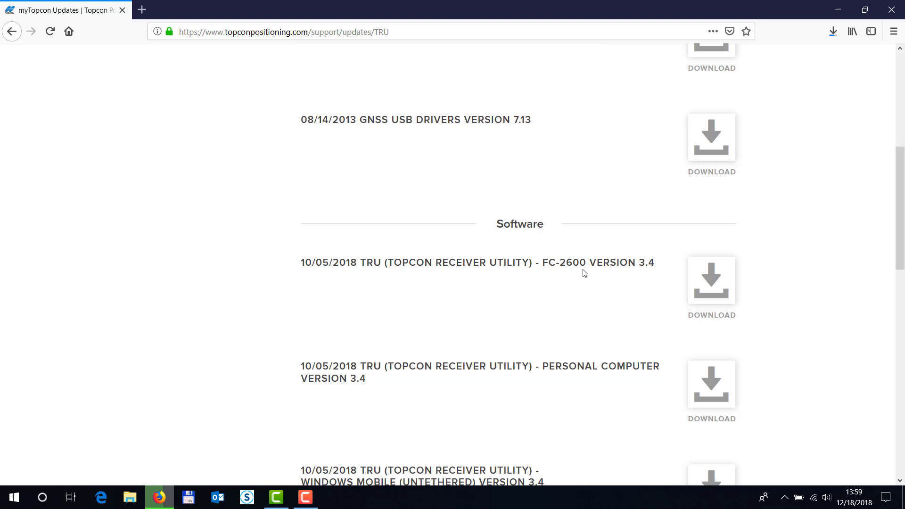
scroll(down, 3)
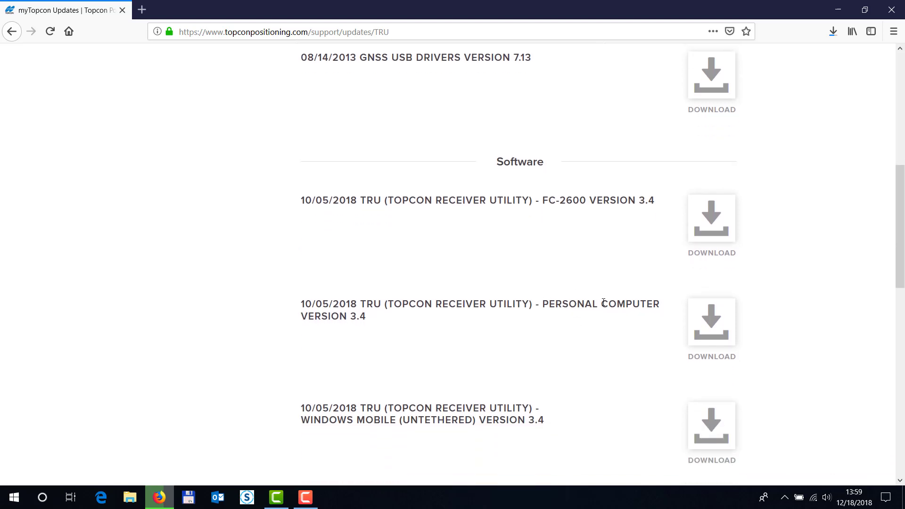
mouse_move(525, 318)
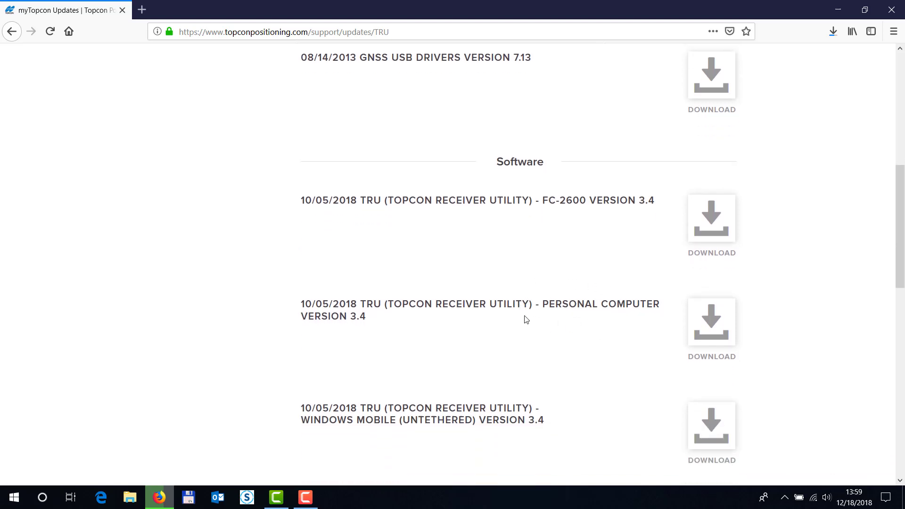
mouse_move(521, 303)
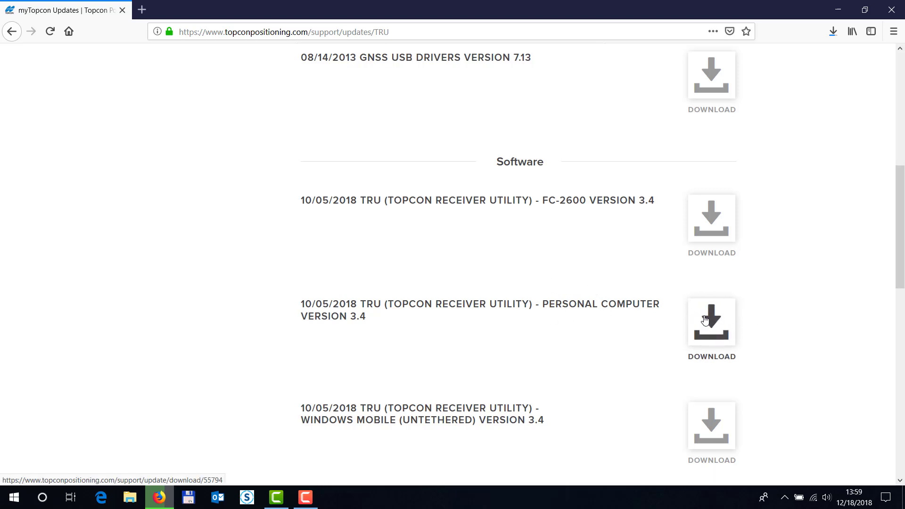
- Download and save the TRU PC Version 3.4 installer, then run it from downloads
click(711, 322)
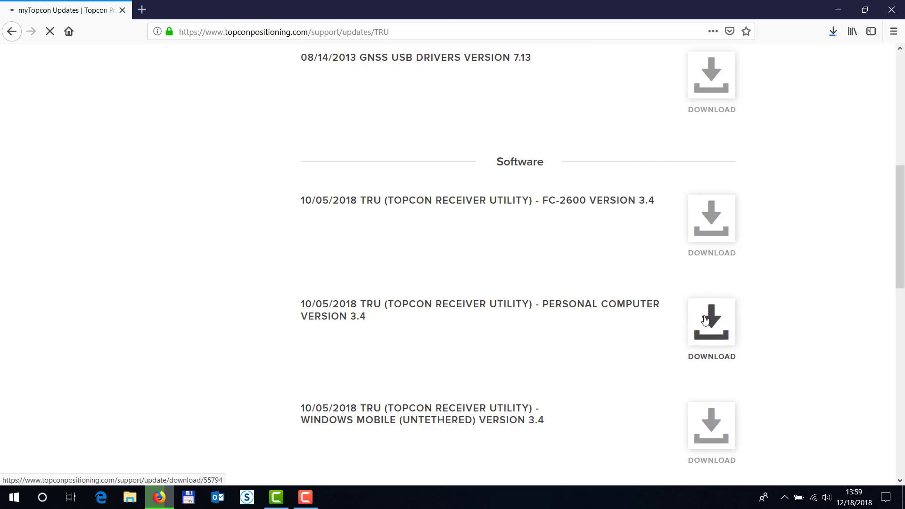
click(710, 321)
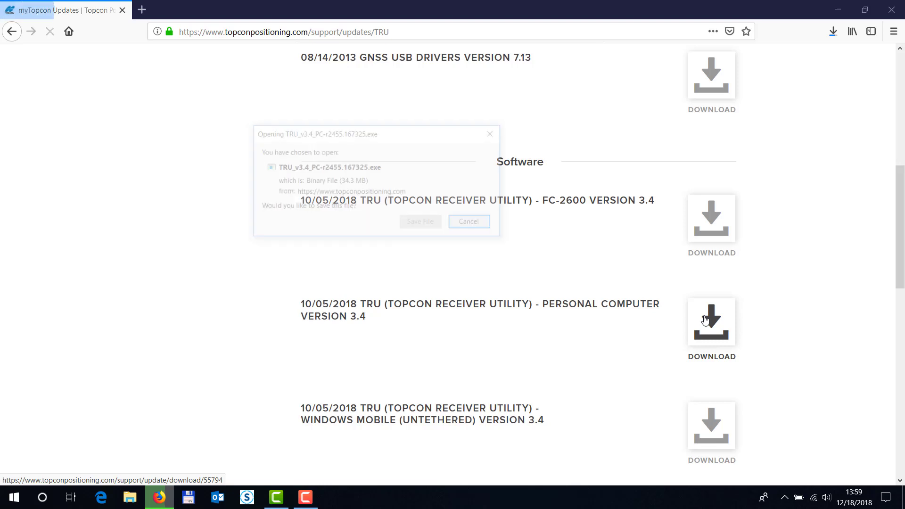
click(469, 221)
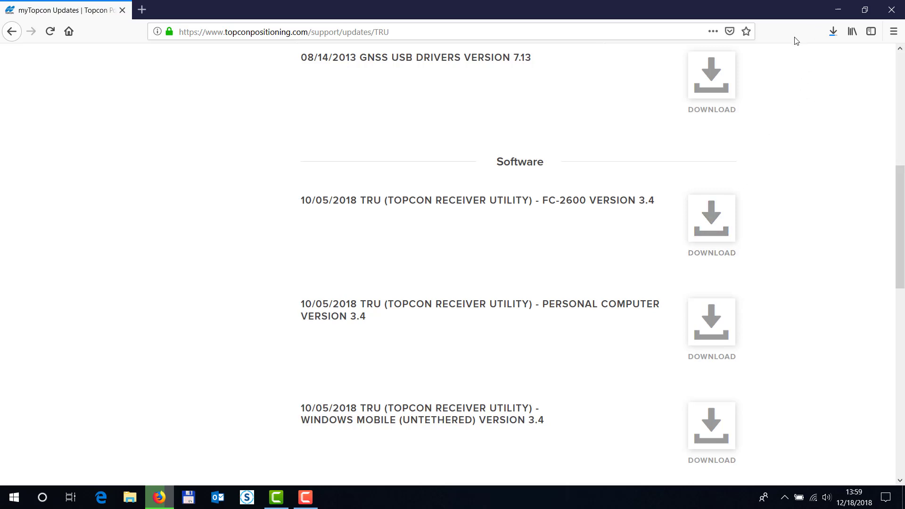
mouse_move(800, 90)
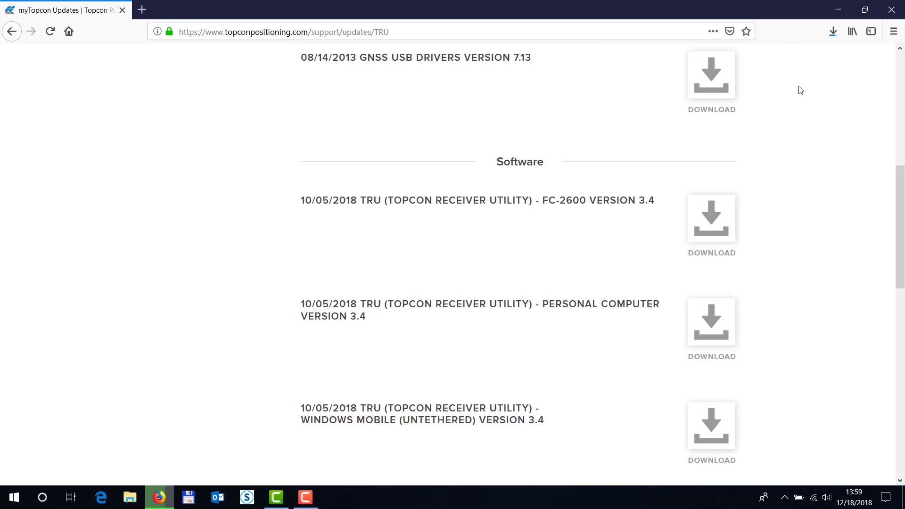
click(833, 31)
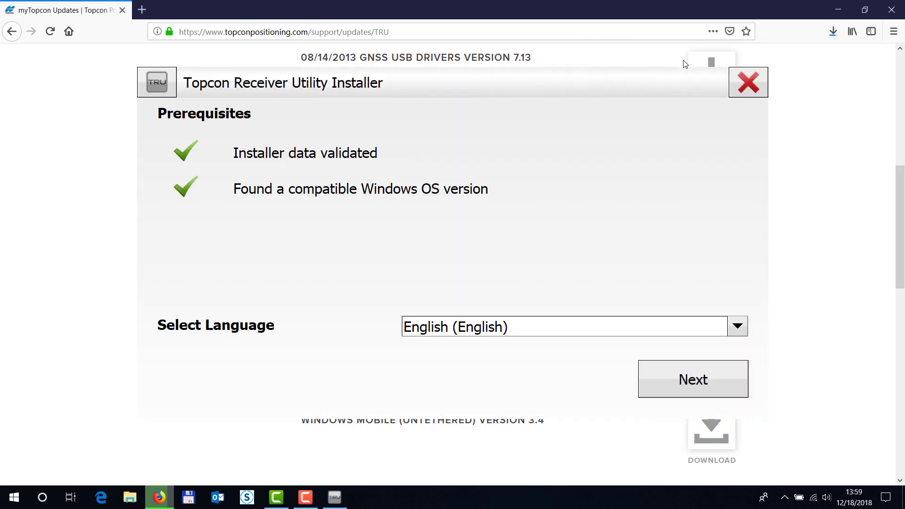
- Pass Prerequisites, run the Change maintenance install, and finish with 'Launch Topcon Receiver Utility' checked
click(693, 379)
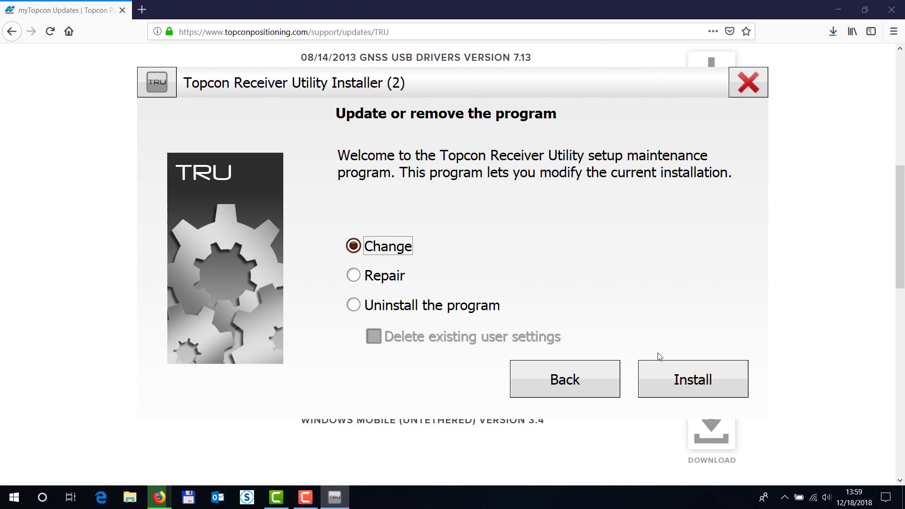
mouse_move(392, 267)
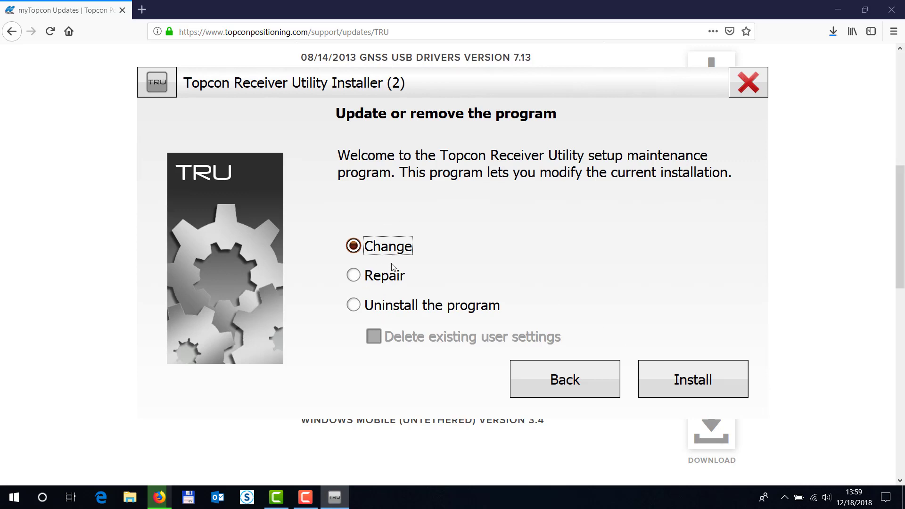
mouse_move(659, 373)
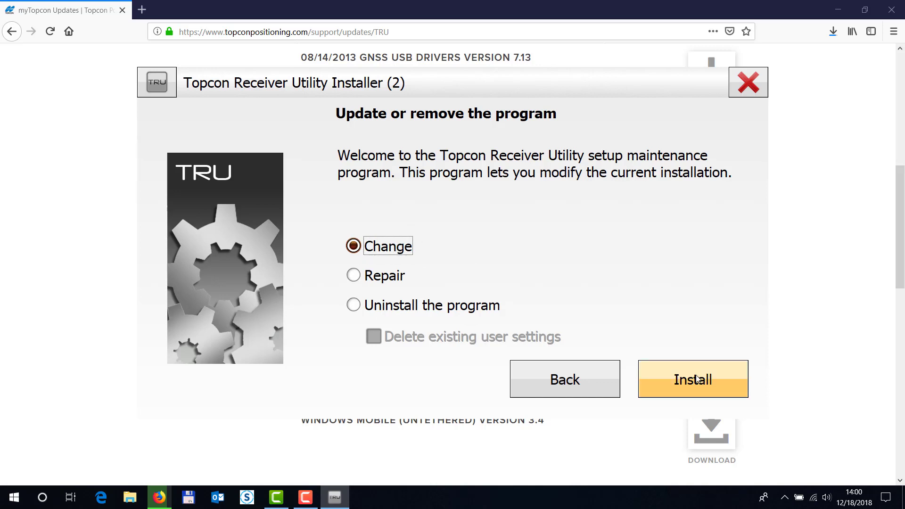
click(693, 379)
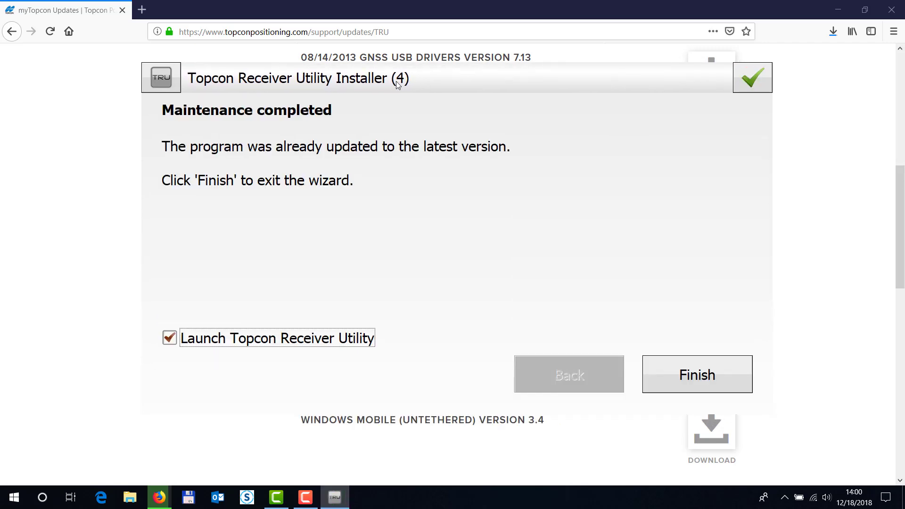
mouse_move(222, 347)
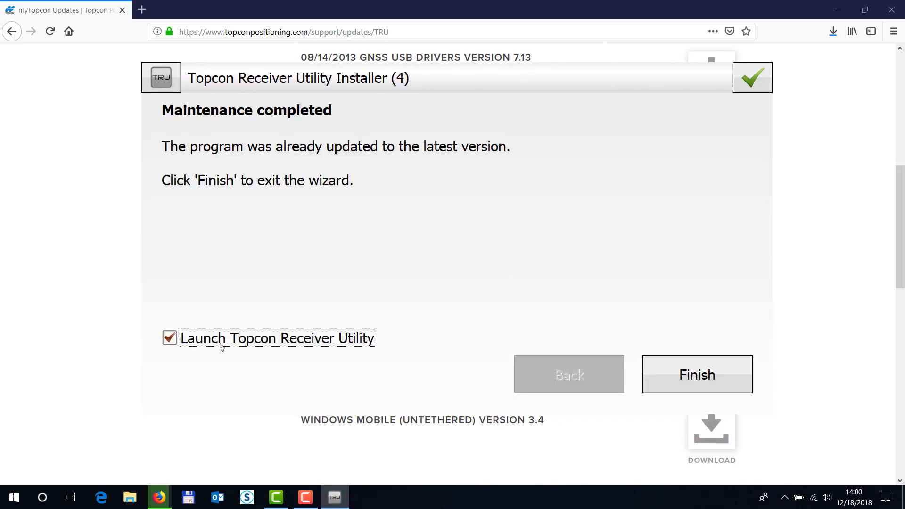
mouse_move(394, 343)
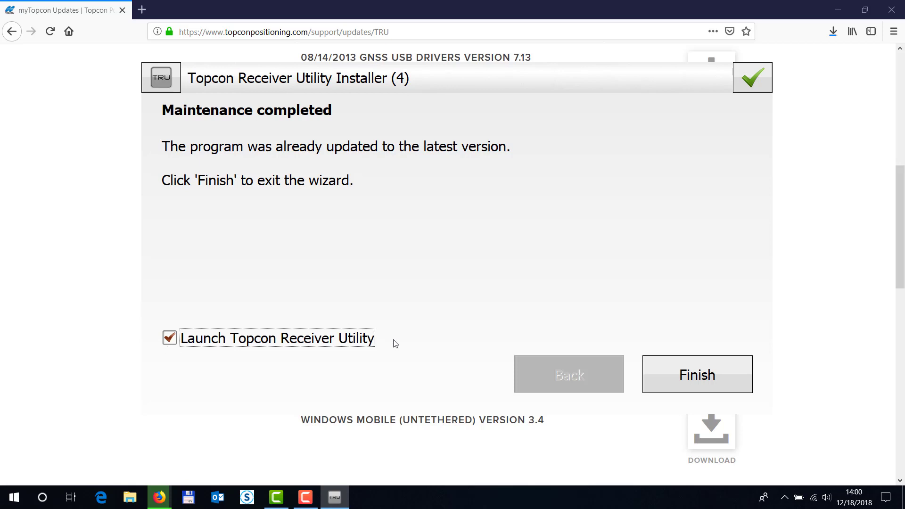
click(697, 374)
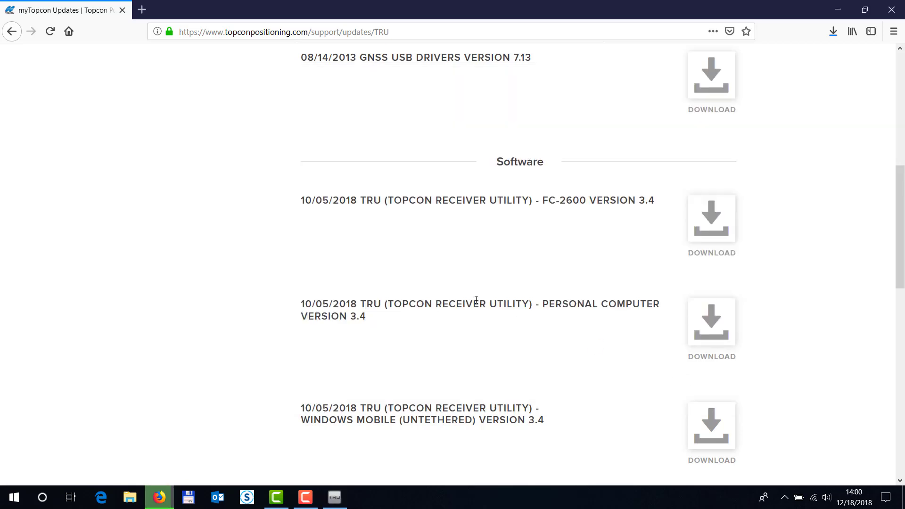
mouse_move(290, 154)
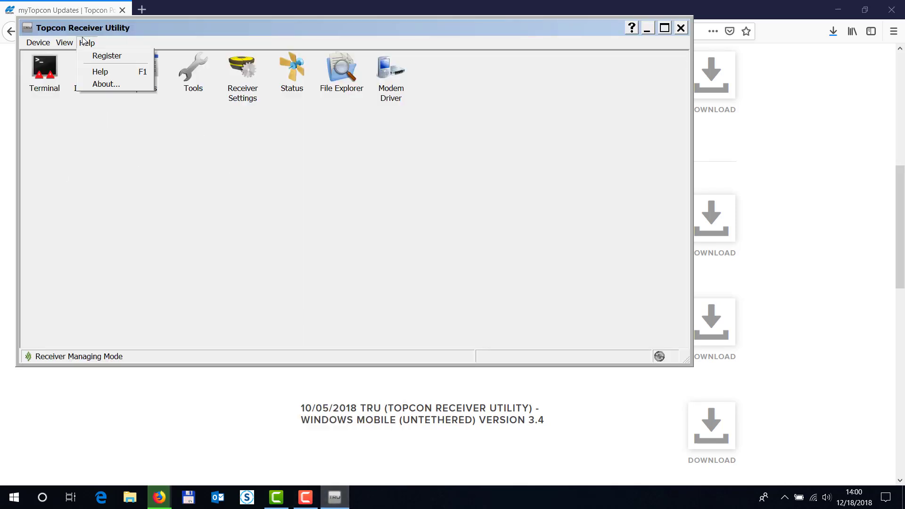
- Check Help > About shows Version 3.4 (October 5, 2018), then close it
click(106, 84)
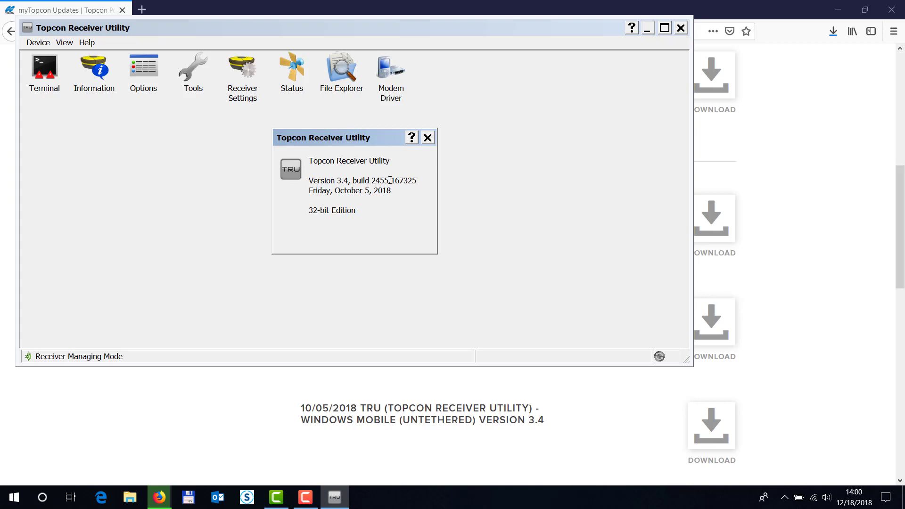
click(427, 137)
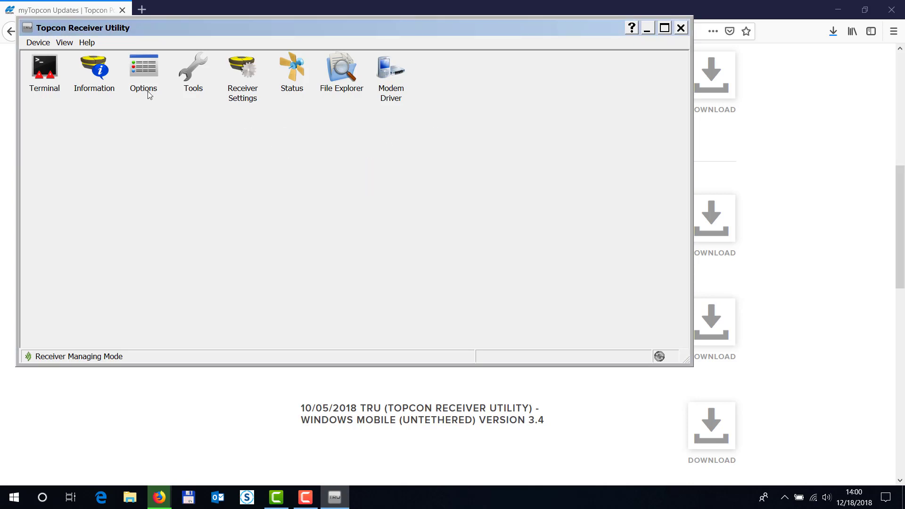
mouse_move(402, 101)
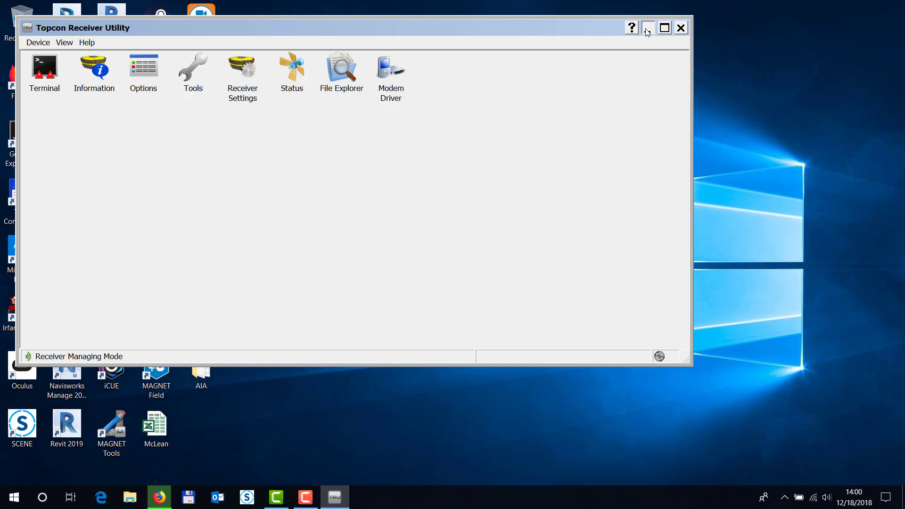
- Minimize the Topcon Receiver Utility window to reveal the TRU desktop shortcut
click(647, 27)
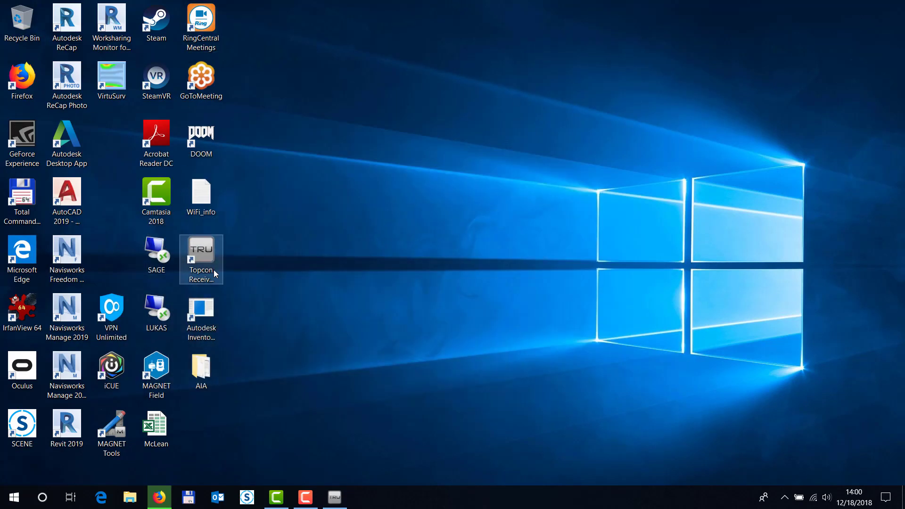
mouse_move(195, 268)
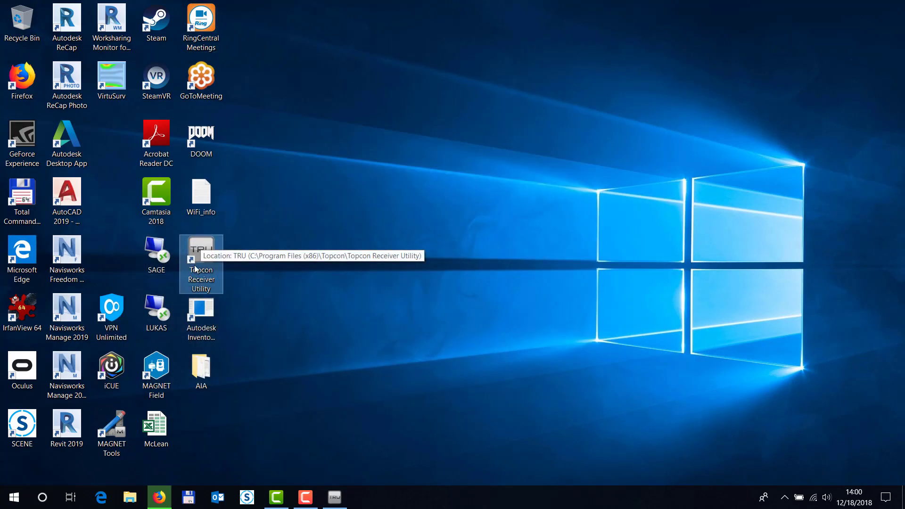
mouse_move(369, 293)
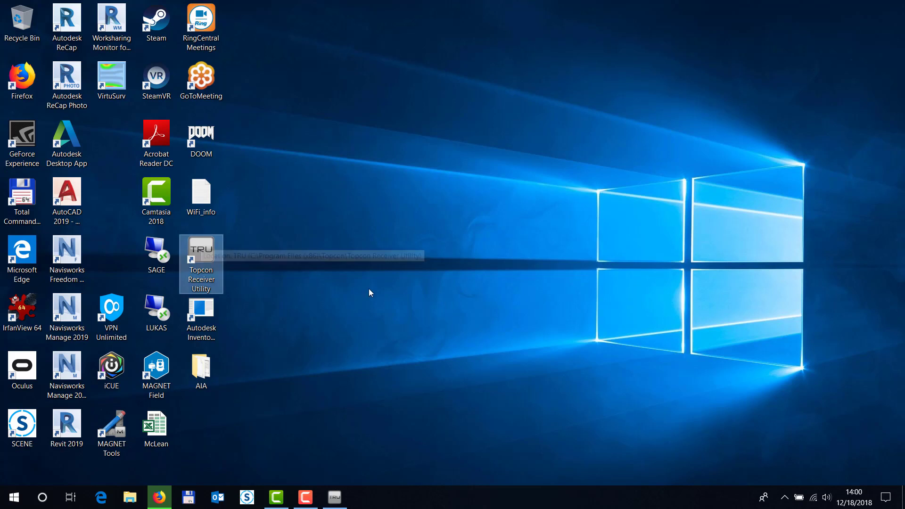
mouse_move(231, 254)
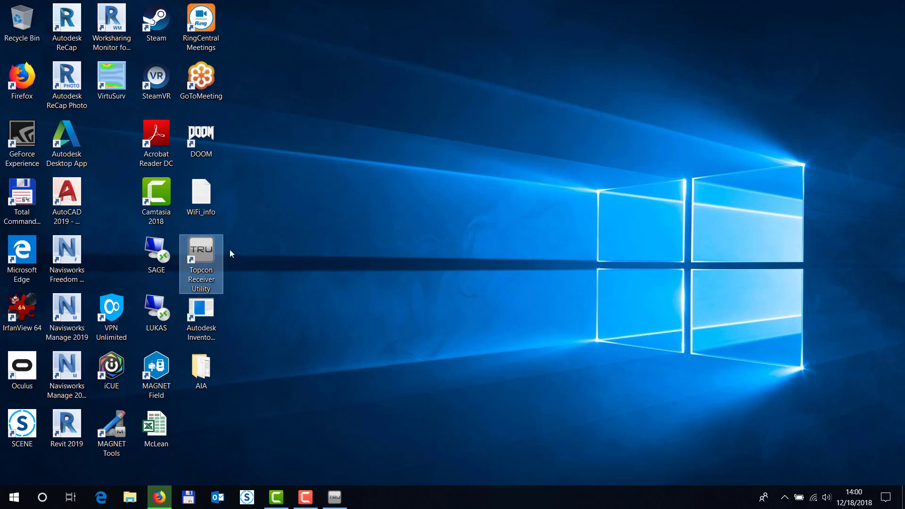
mouse_move(445, 212)
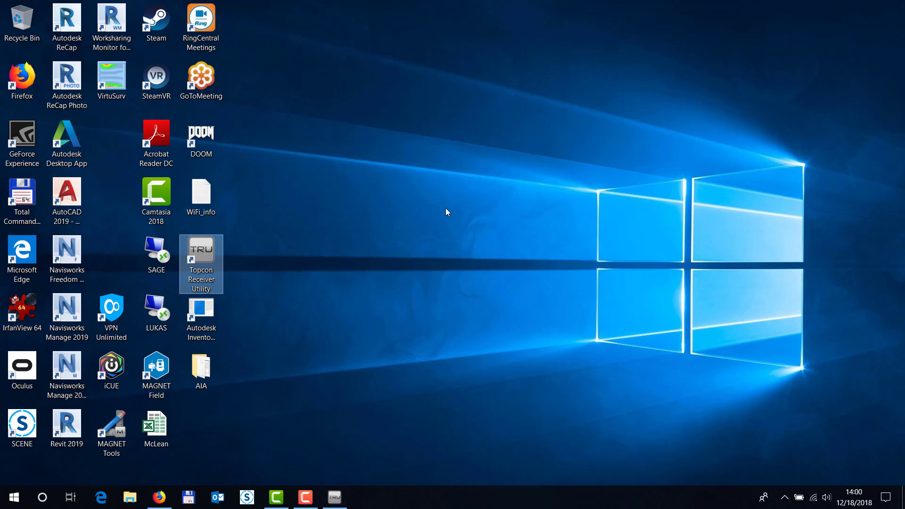
mouse_move(427, 287)
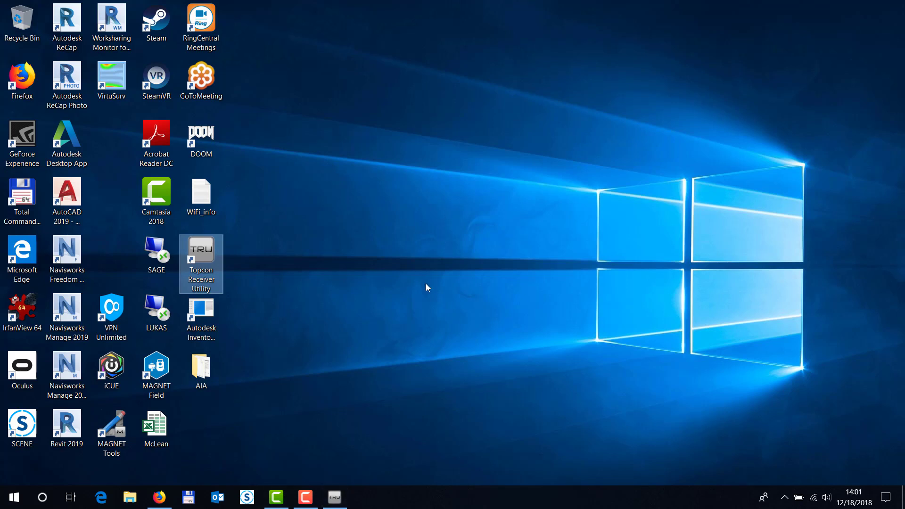